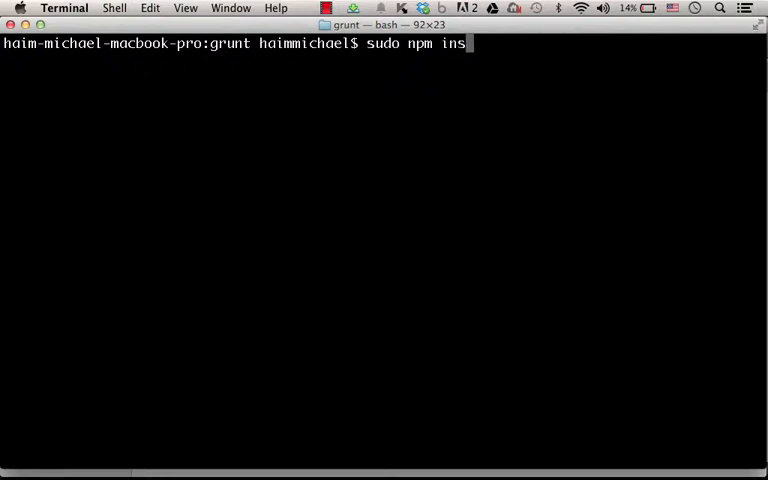
# Step: Finish typing 'sudo npm install' to install the grunt project's dependencies from package.json
pyautogui.write('tall')
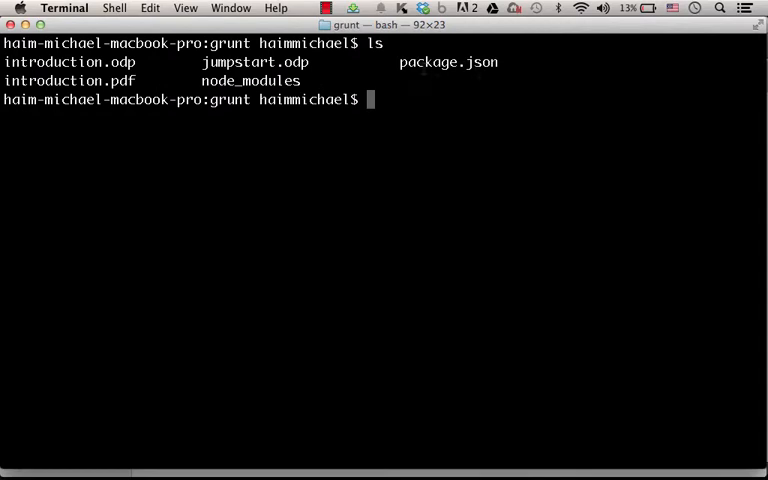
# Step: Run 'sudo npm install' again in the grunt project folder
pyautogui.write('sudo')
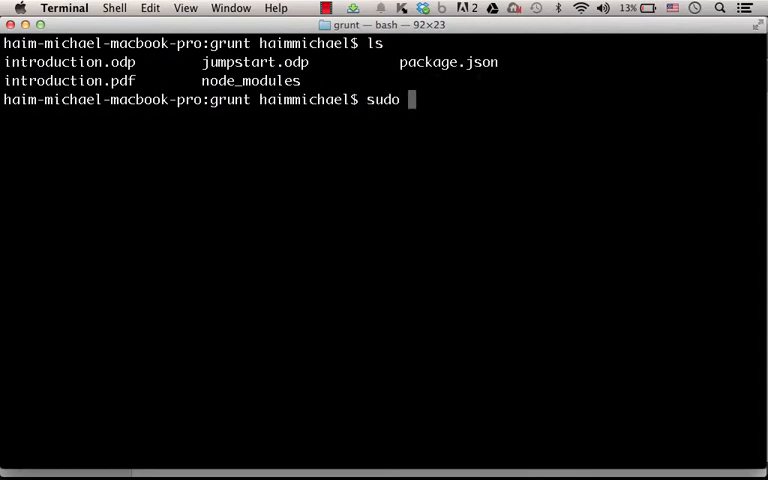
pyautogui.write('npm ins')
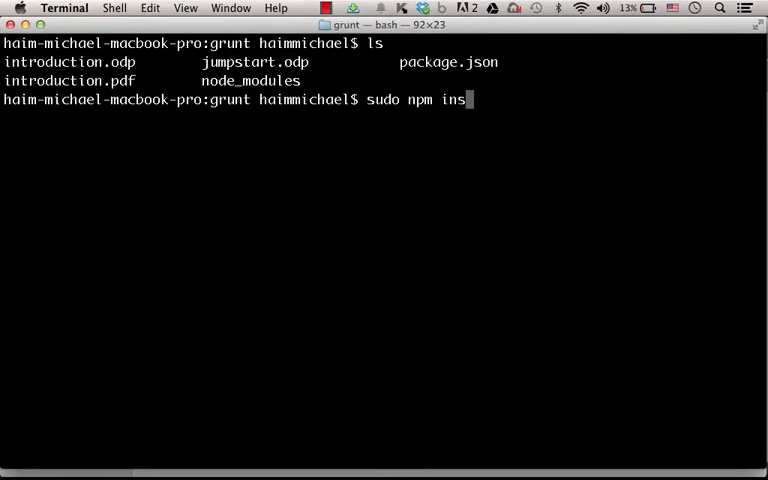
pyautogui.write('tall')
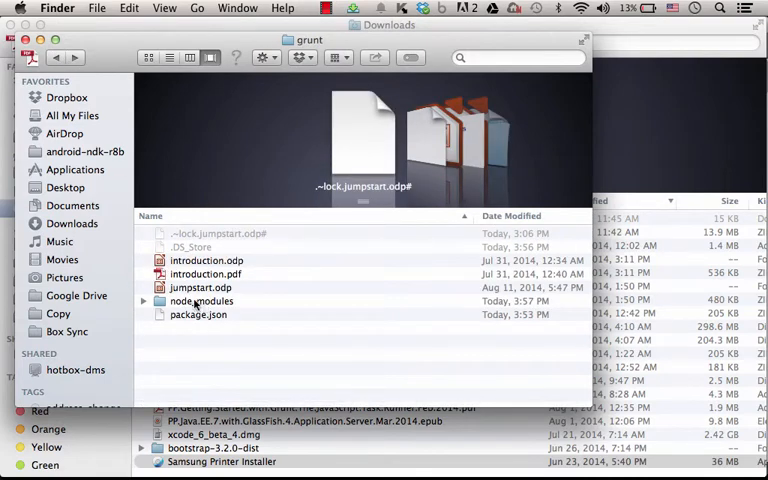
# Step: Open node_modules in Finder and select the installed grunt package folder
pyautogui.doubleClick(201, 301)
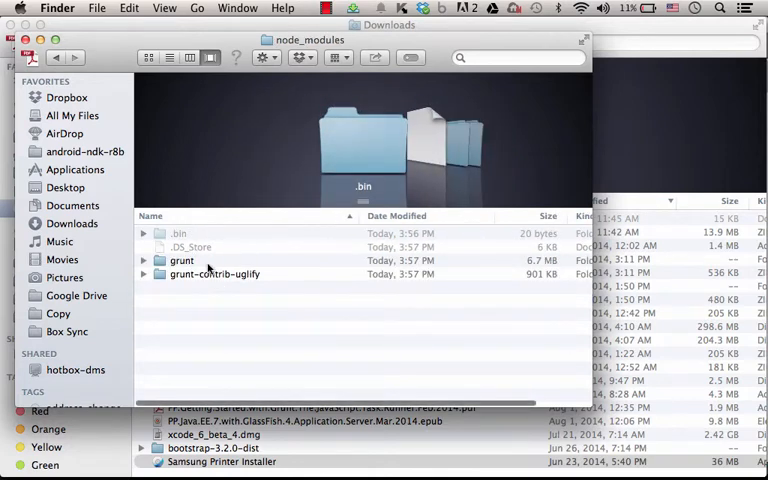
pyautogui.click(181, 260)
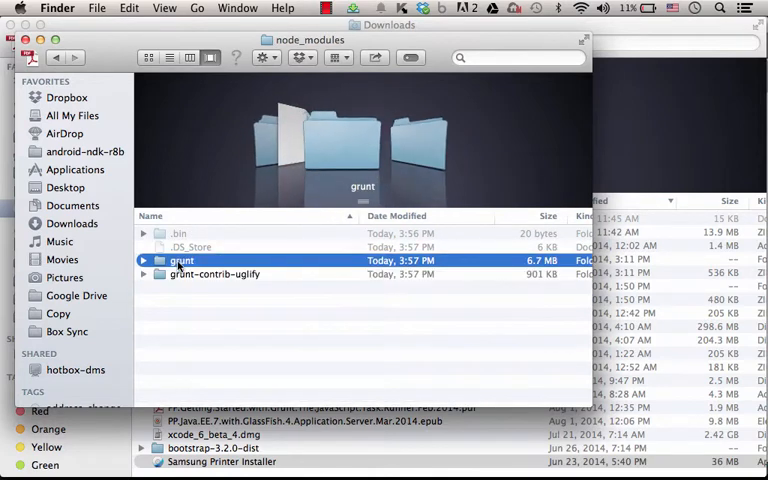